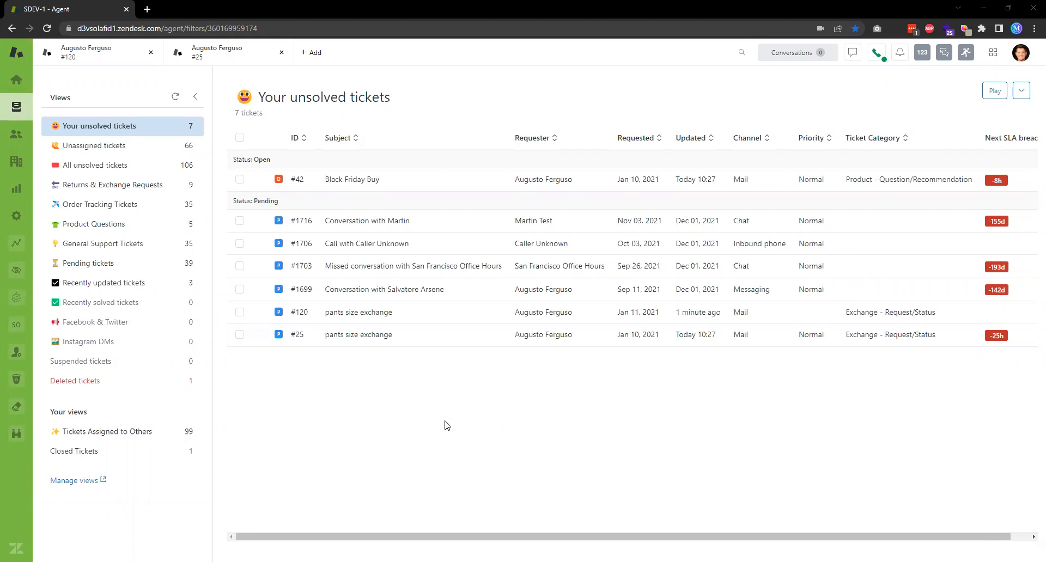
mouse_move(334, 398)
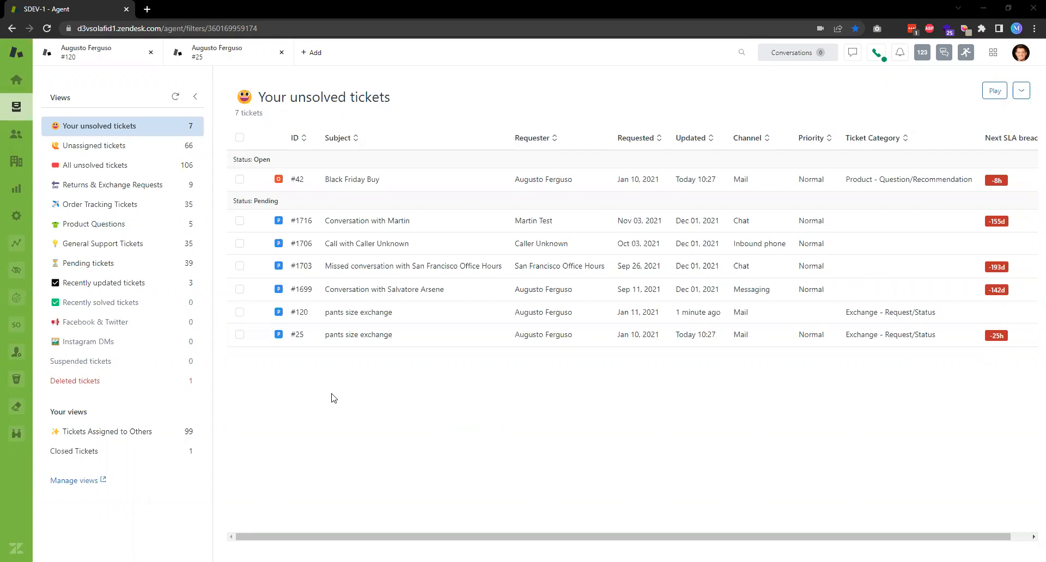
mouse_move(374, 395)
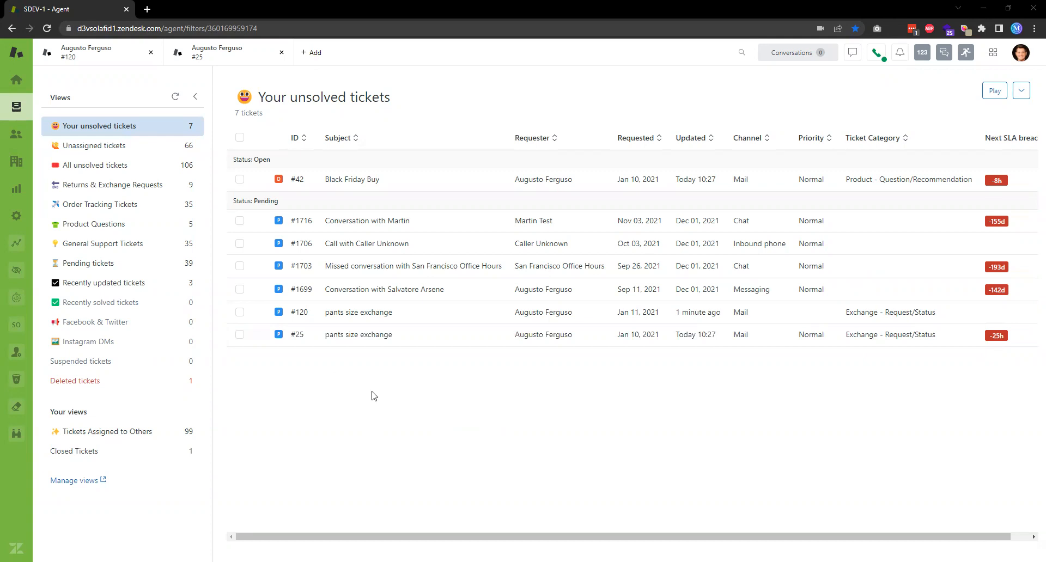
mouse_move(377, 394)
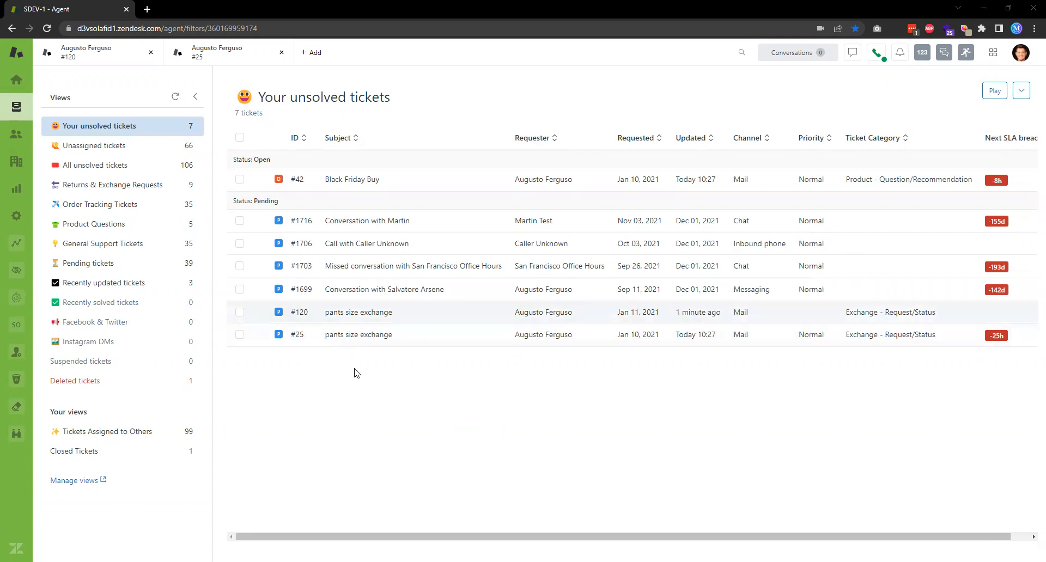
mouse_move(526, 324)
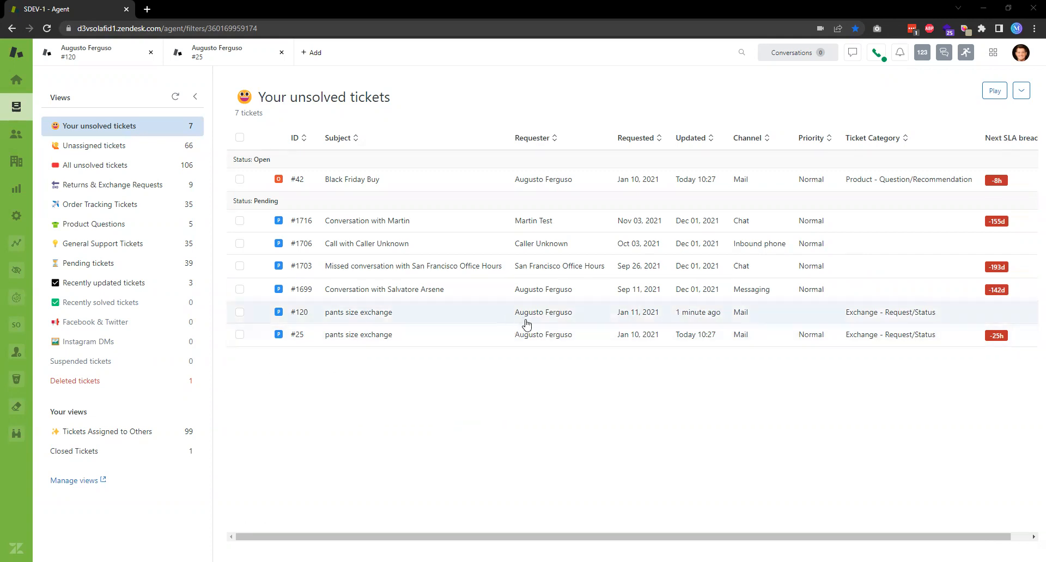
mouse_move(354, 387)
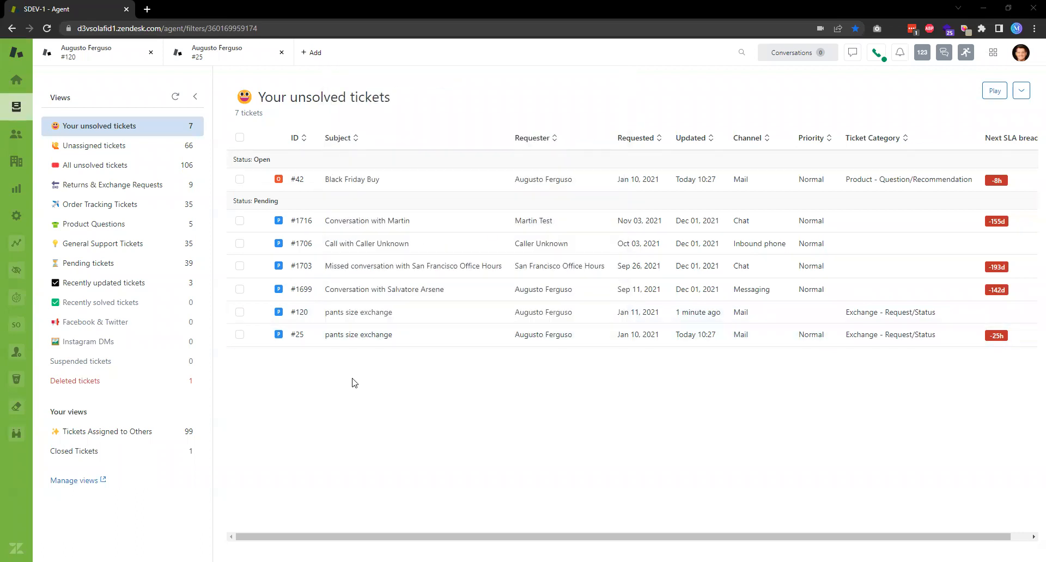
mouse_move(345, 378)
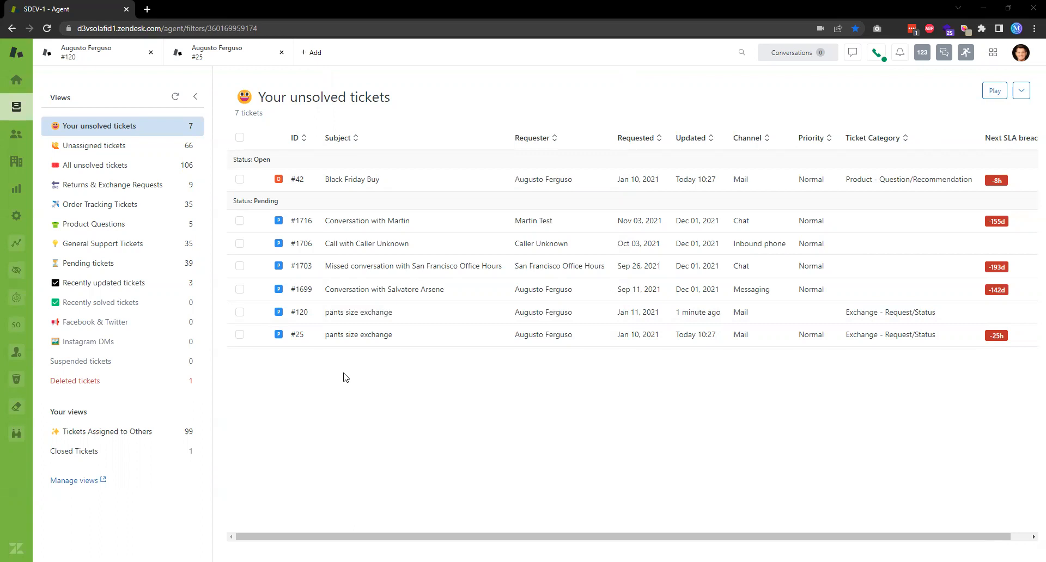
mouse_move(318, 346)
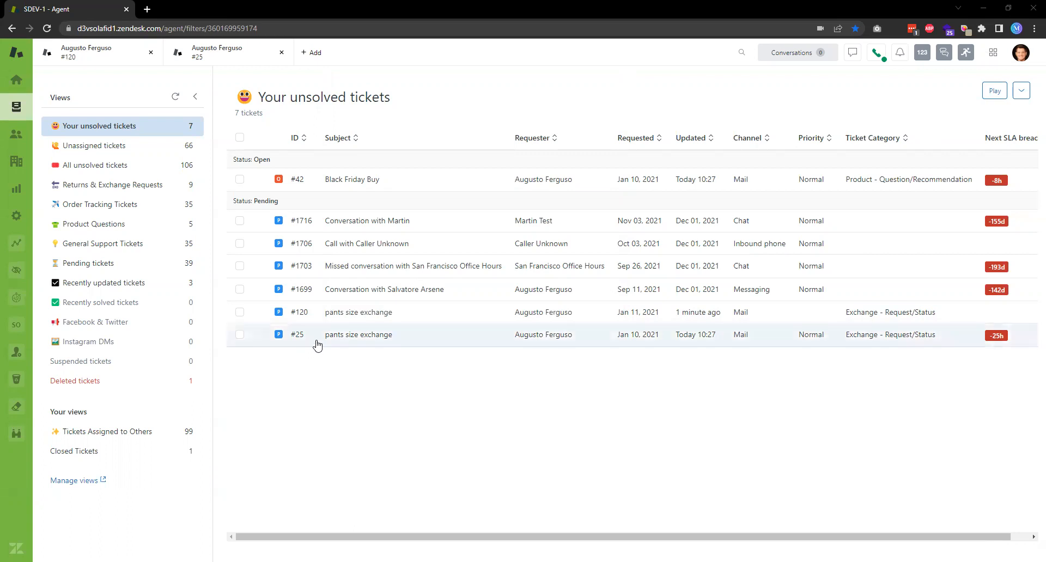
mouse_move(358, 312)
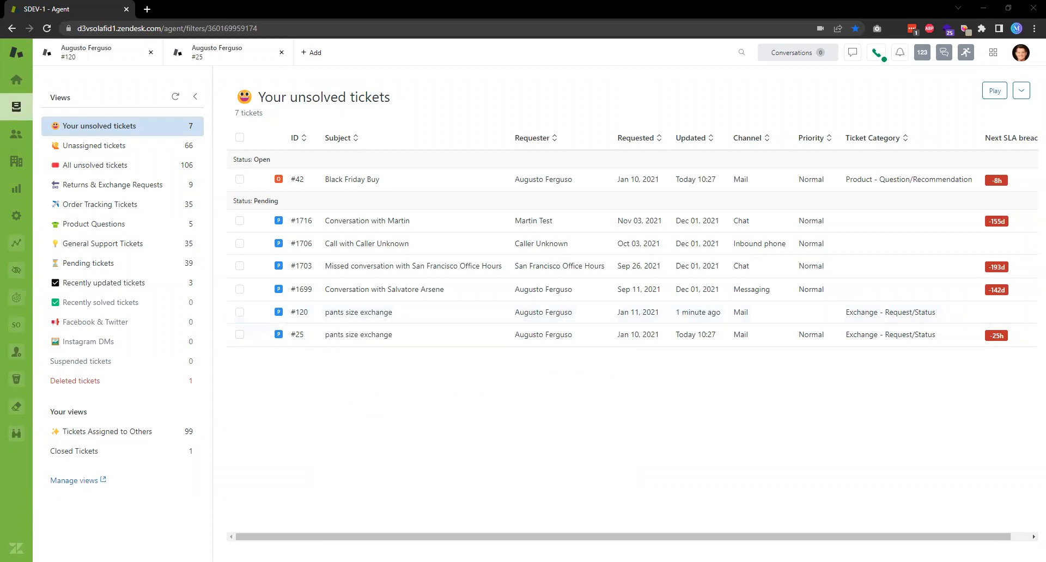
mouse_move(358, 334)
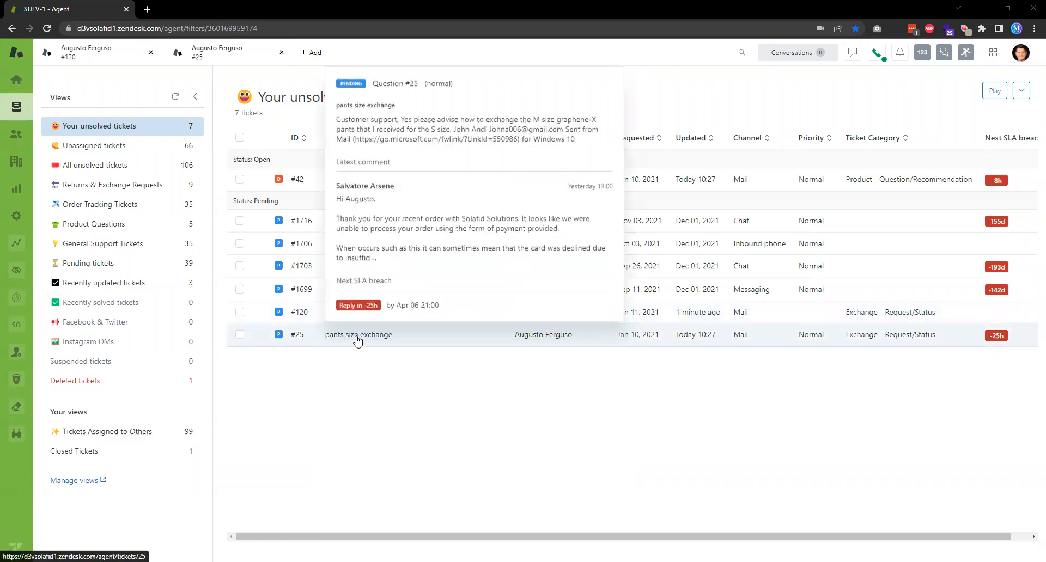
Open ticket #25 about the pants size exchange and start merging it into another ticket
left_click(358, 334)
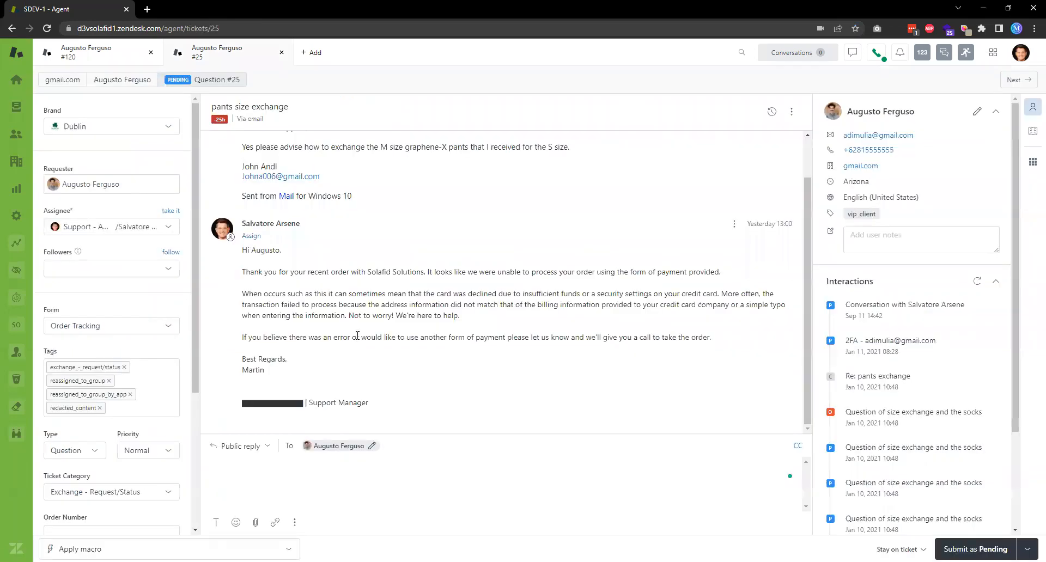
mouse_move(366, 342)
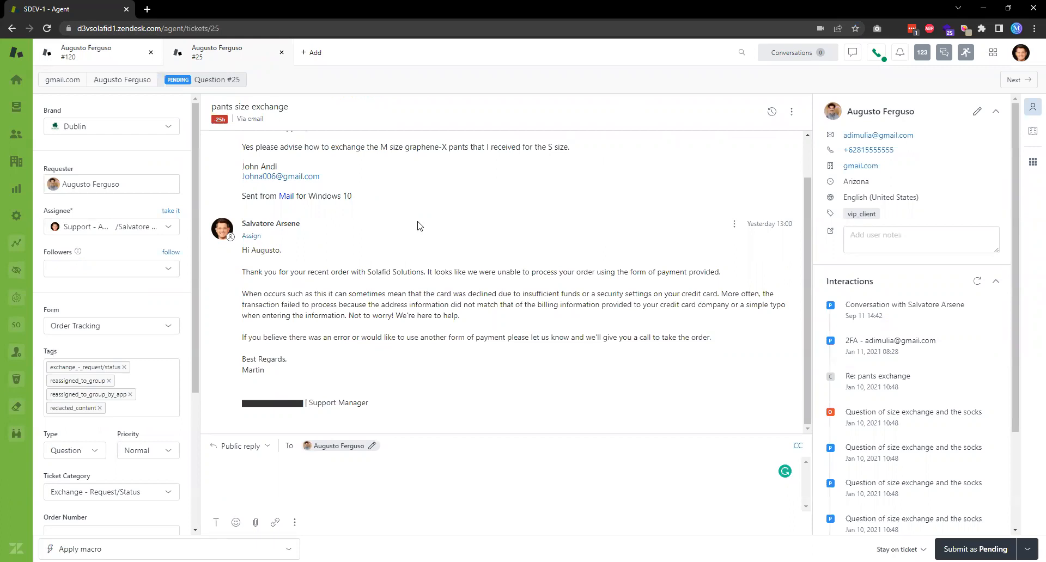
mouse_move(793, 118)
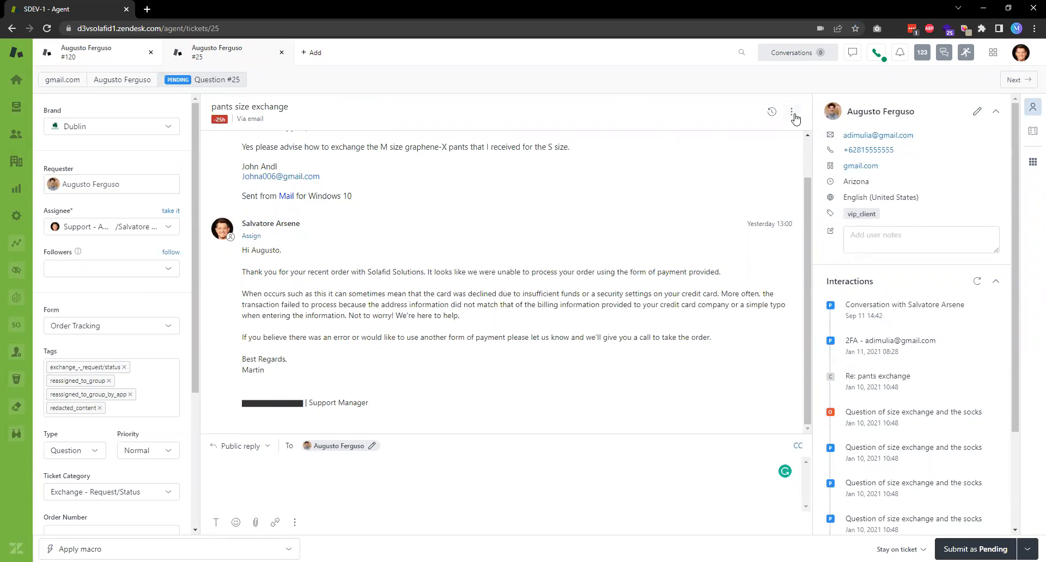
left_click(793, 111)
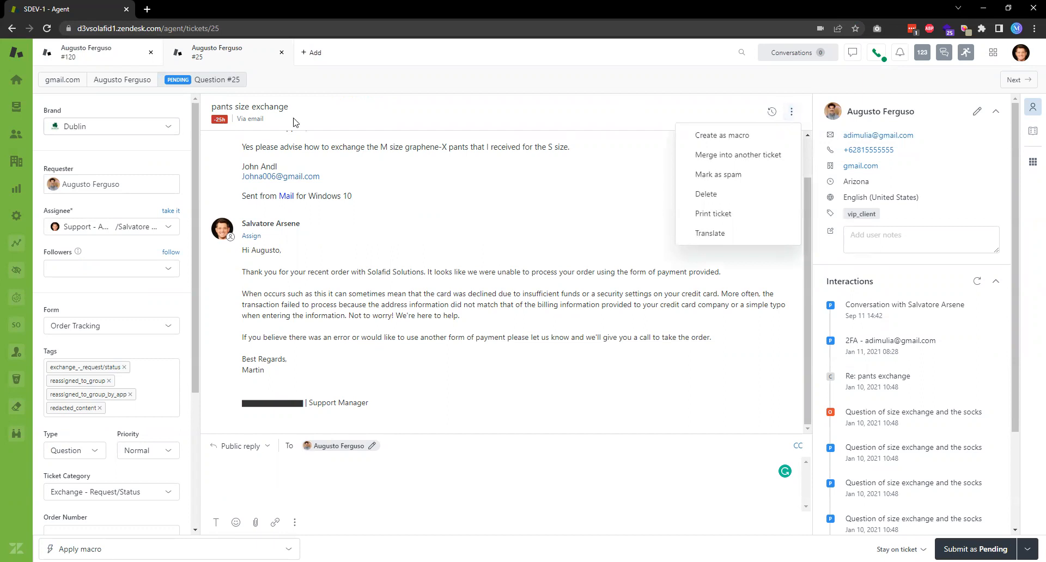
mouse_move(747, 154)
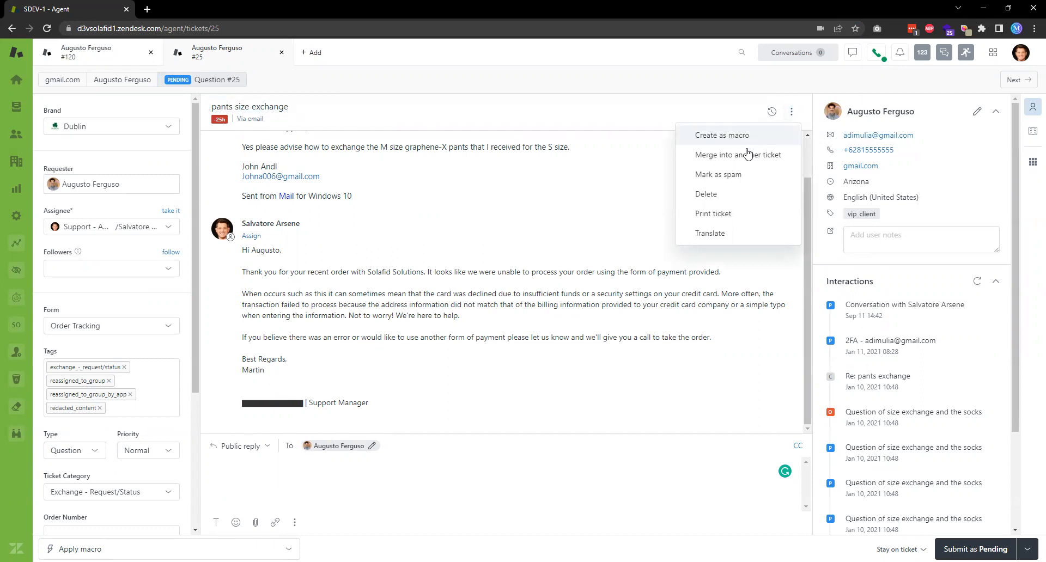
mouse_move(736, 237)
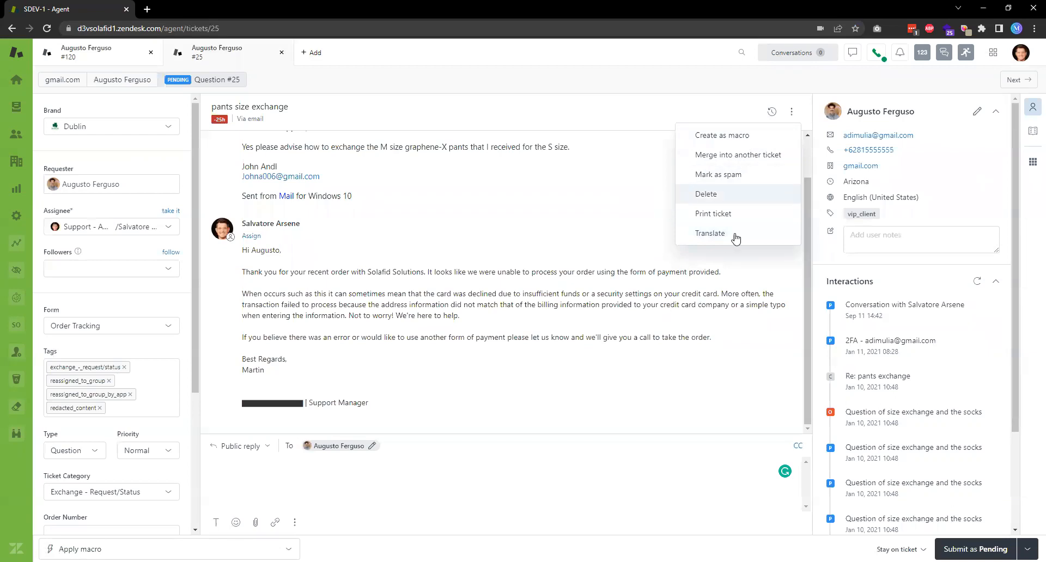
mouse_move(737, 158)
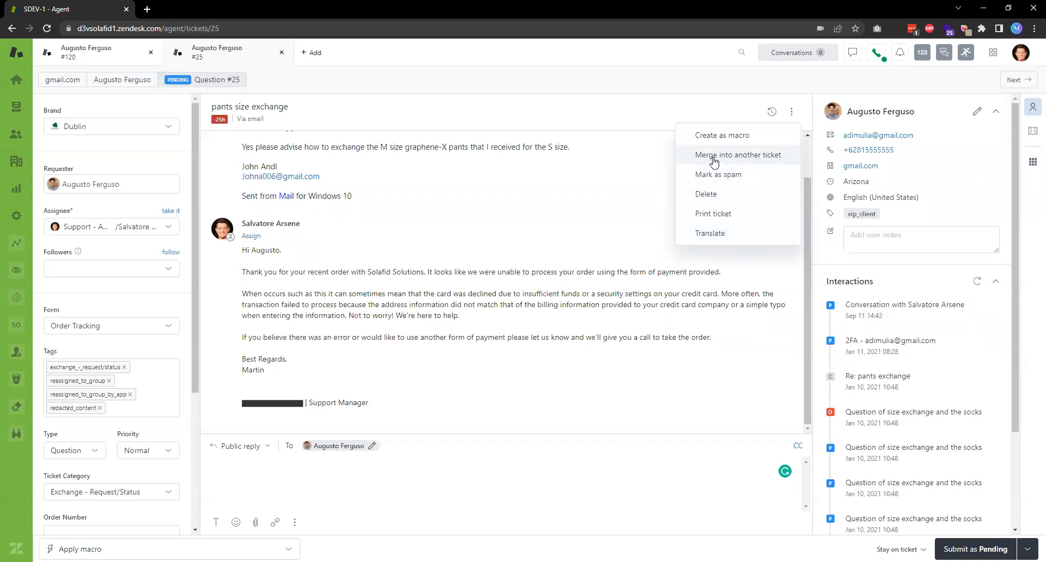
left_click(738, 154)
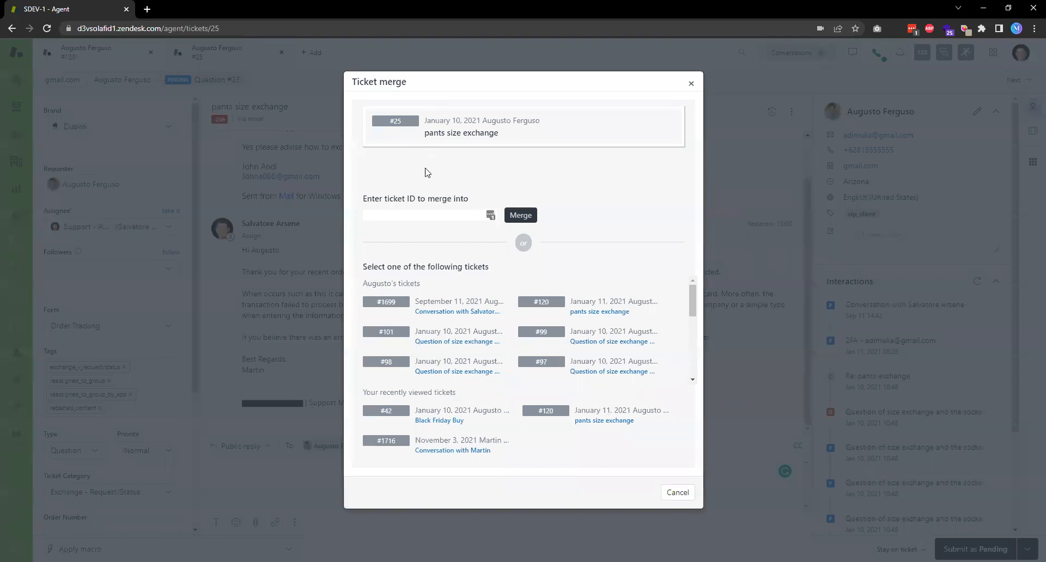
mouse_move(429, 198)
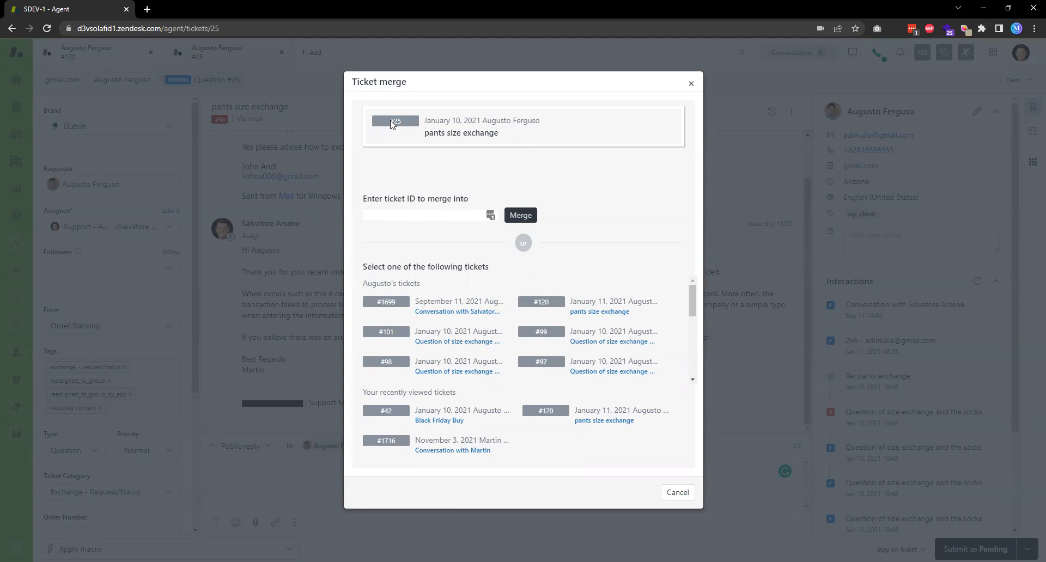
Pick ticket #120 from Augusto's tickets as the merge target for #25
double_click(395, 121)
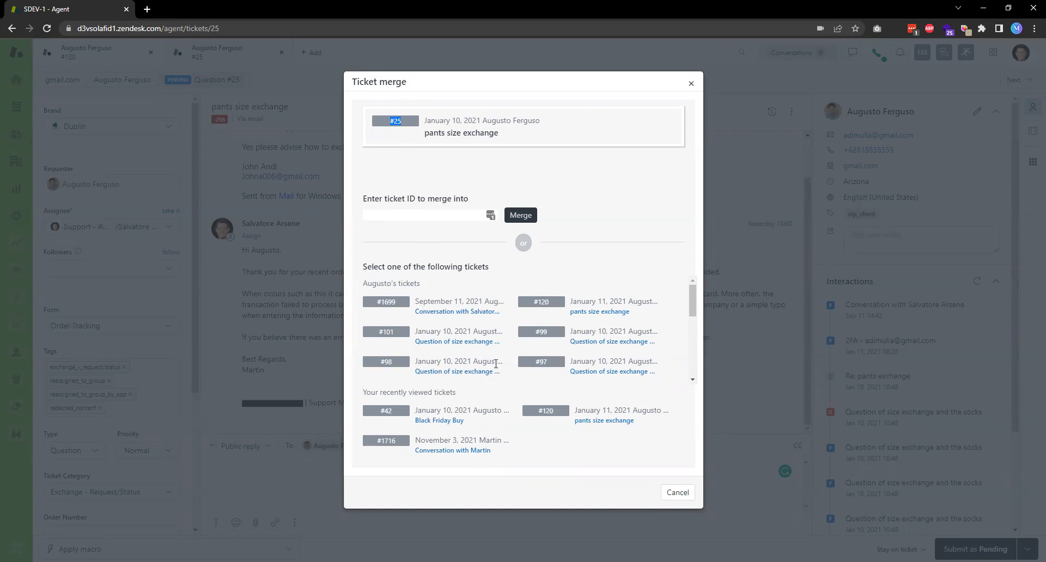
mouse_move(538, 349)
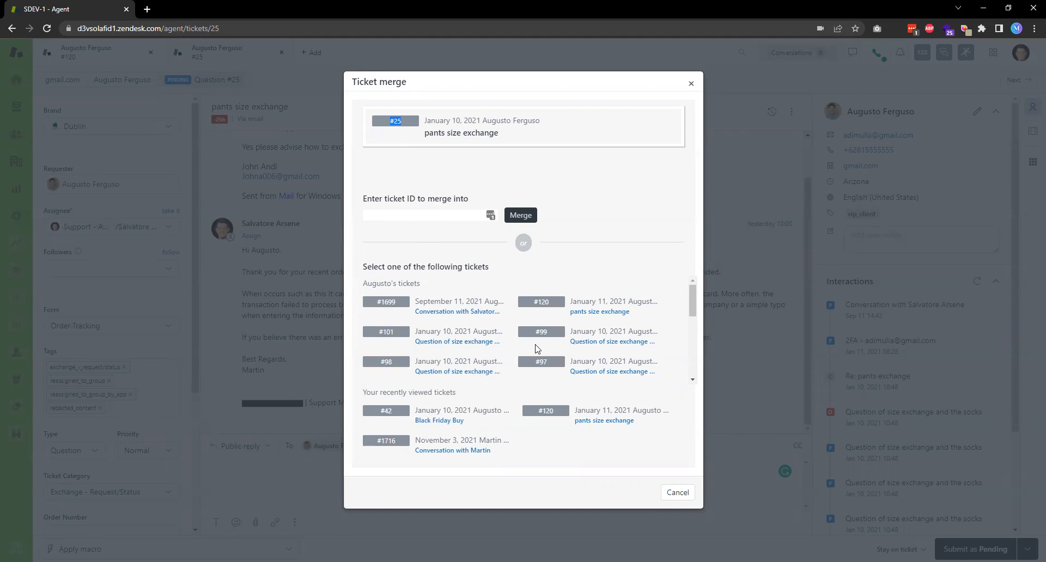
mouse_move(534, 374)
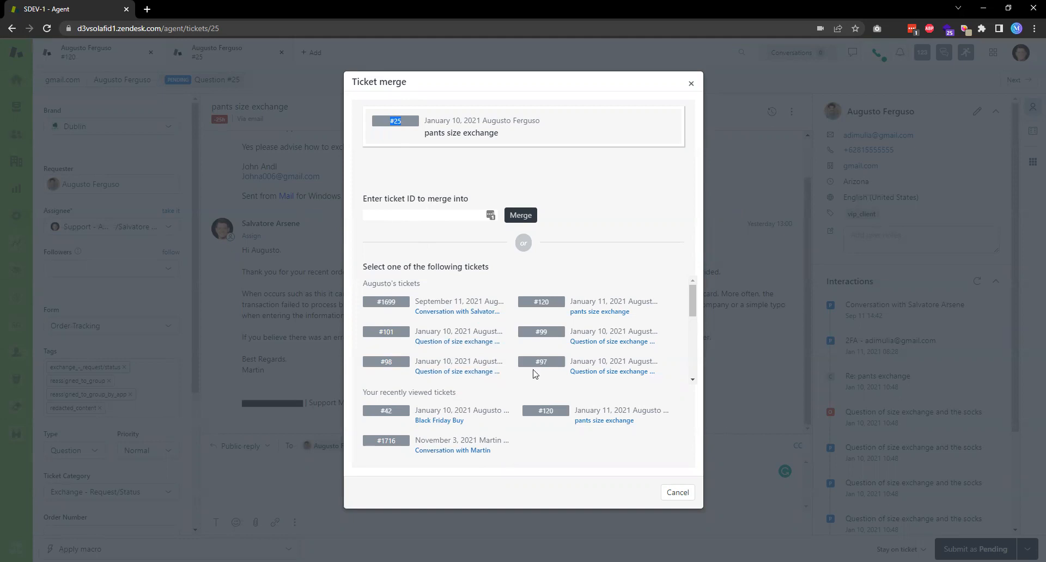
mouse_move(502, 345)
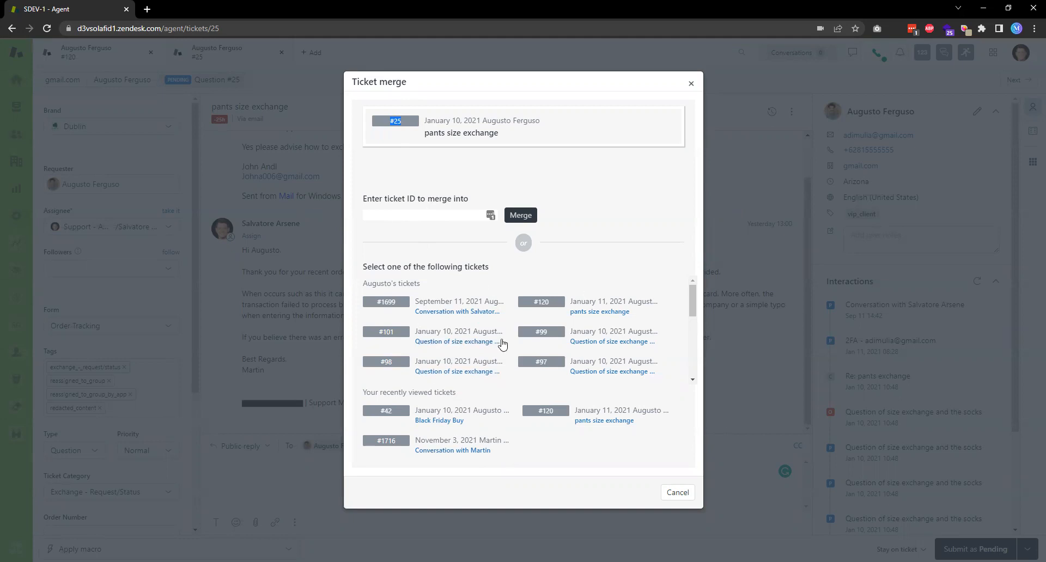
mouse_move(580, 305)
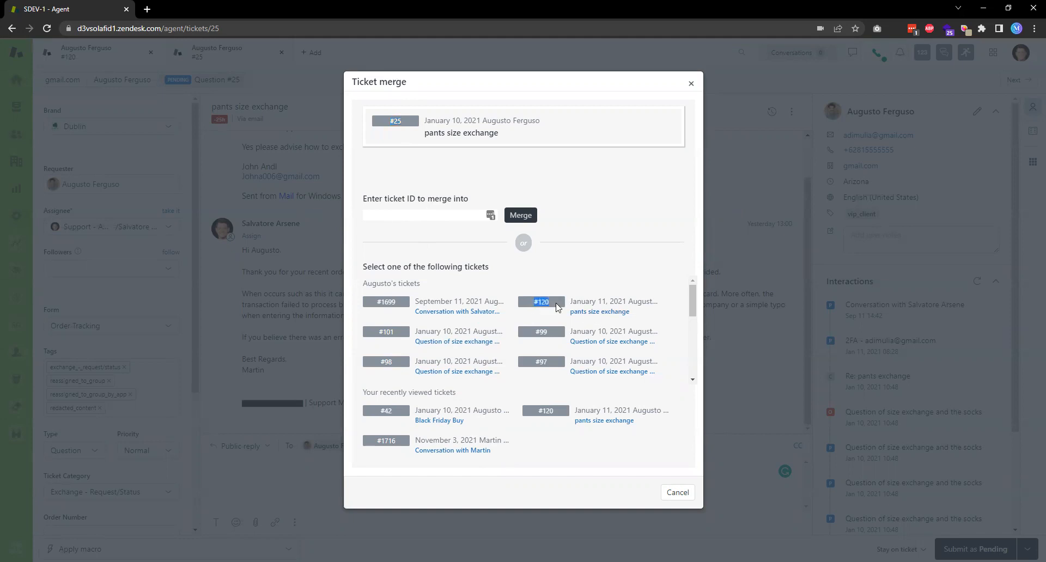
mouse_move(591, 318)
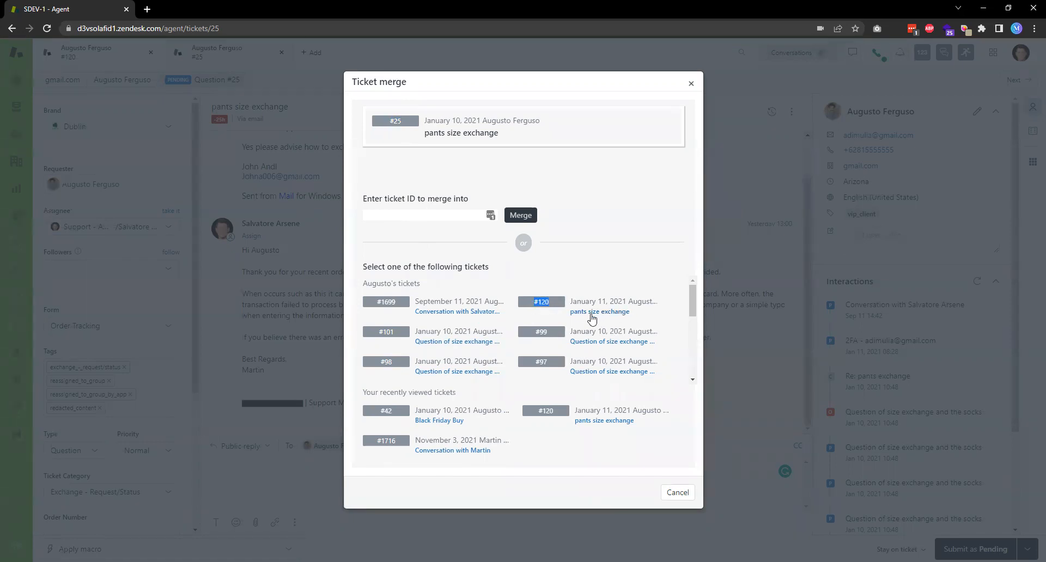
left_click(541, 301)
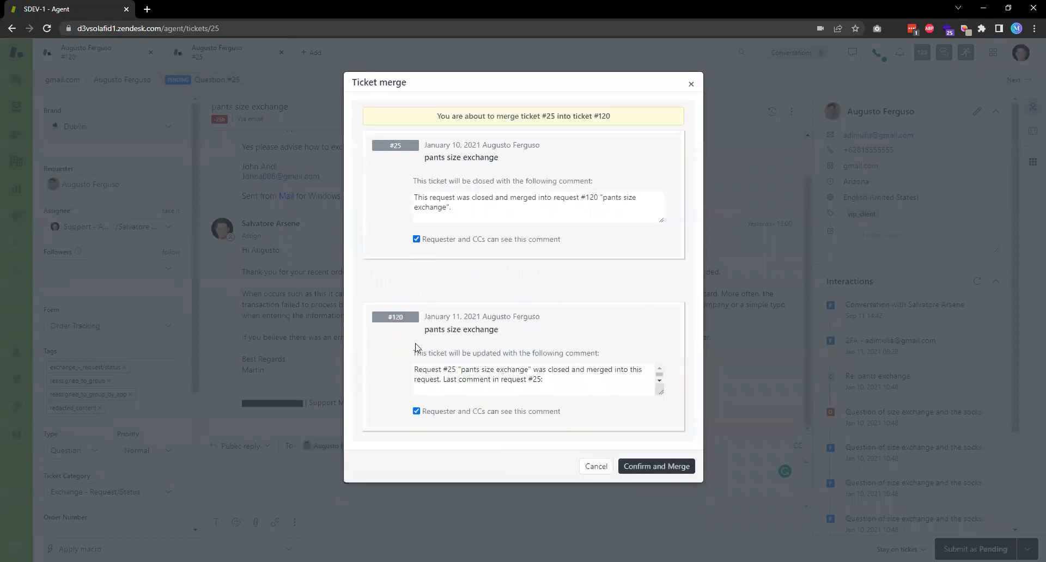
mouse_move(381, 338)
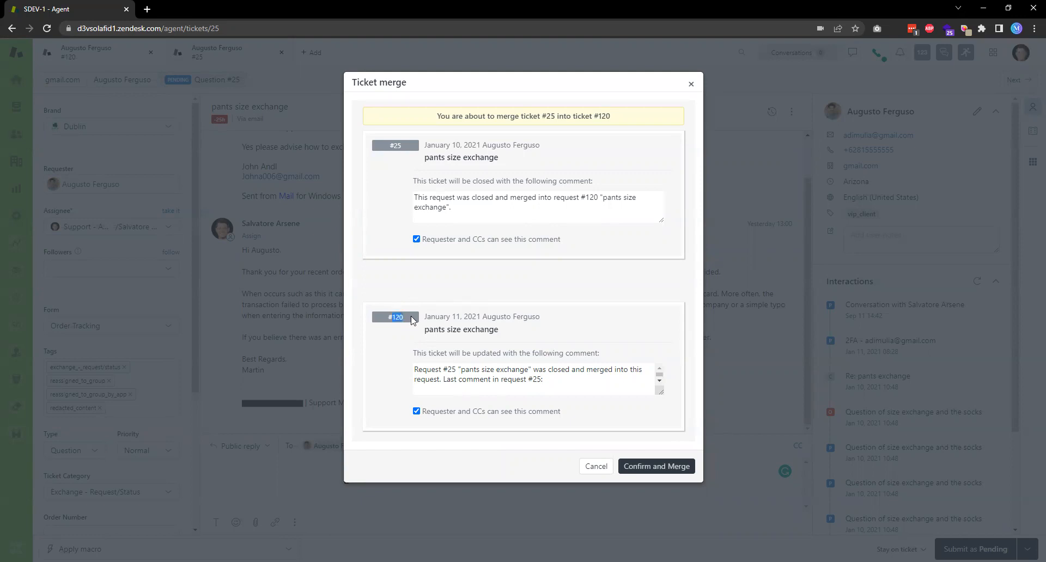
mouse_move(464, 273)
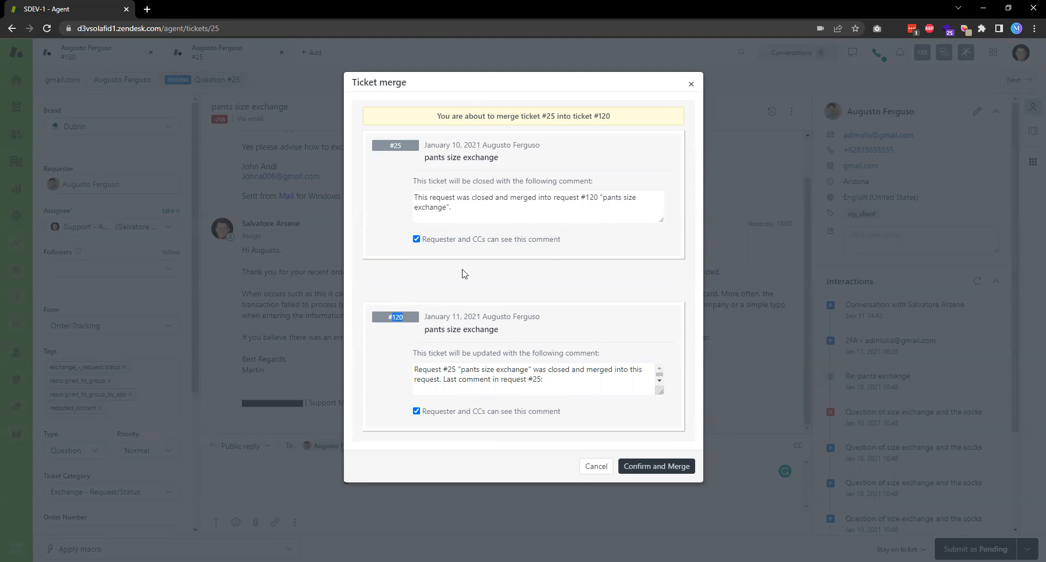
mouse_move(451, 206)
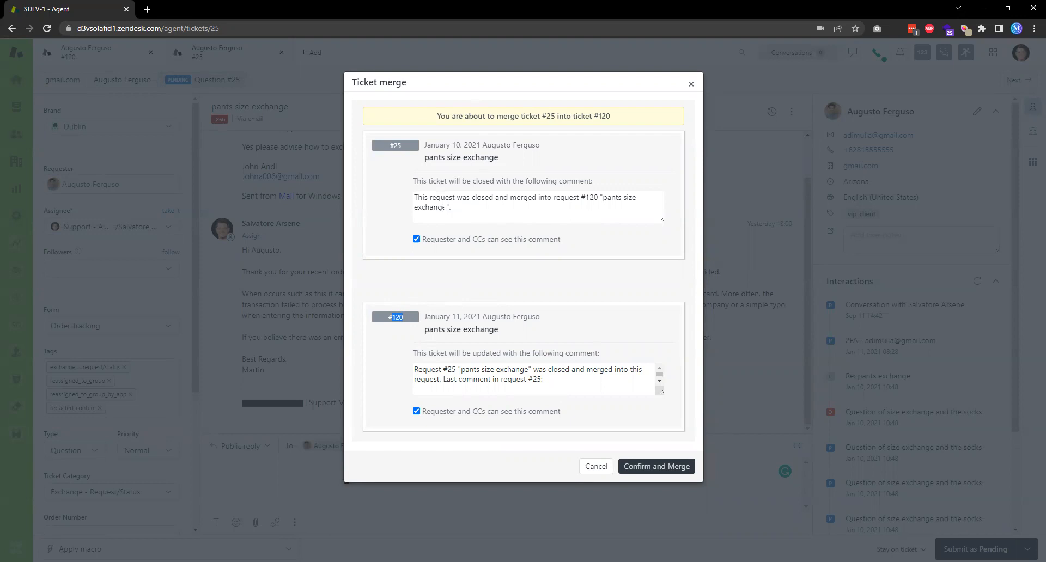
mouse_move(394, 290)
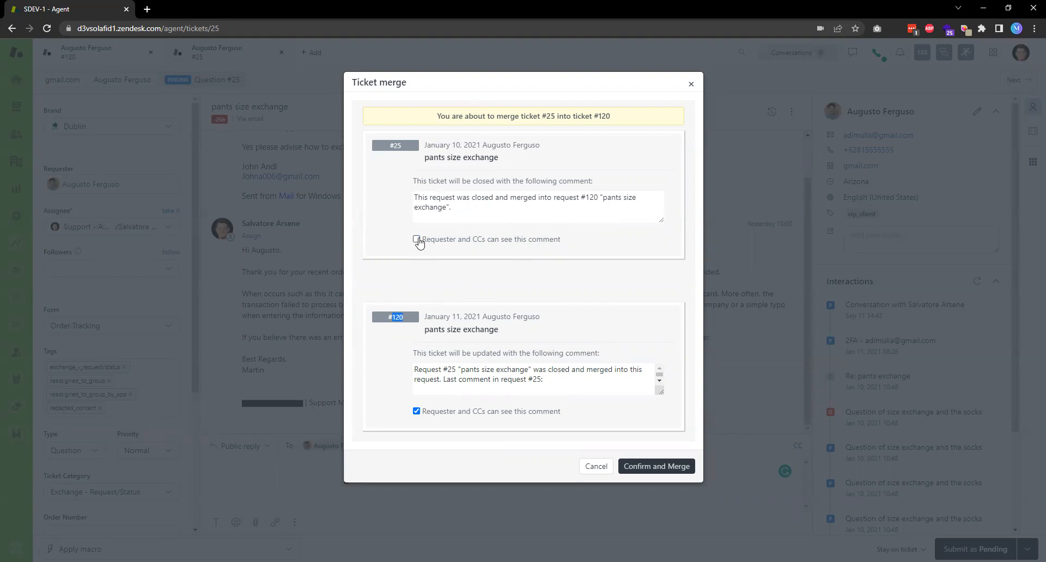
Uncheck requester and CC visibility for both the #25 closing comment and the #120 comment
left_click(416, 239)
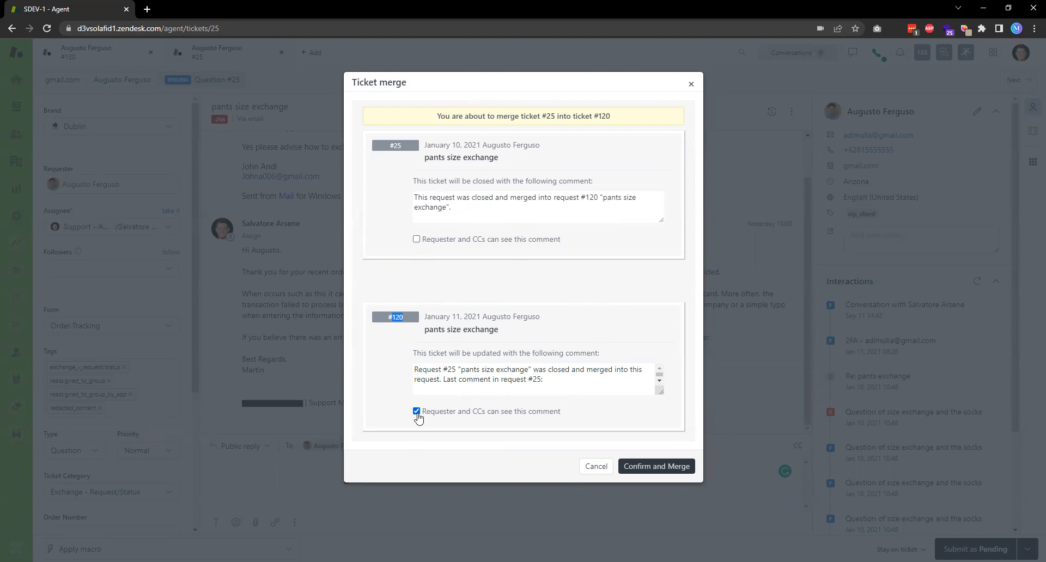
left_click(416, 411)
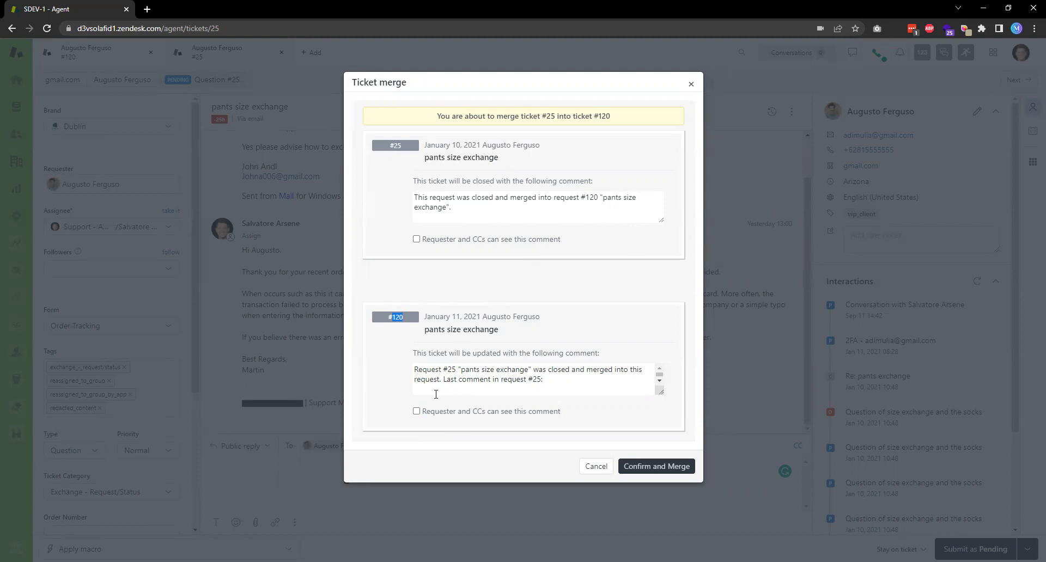
mouse_move(595, 466)
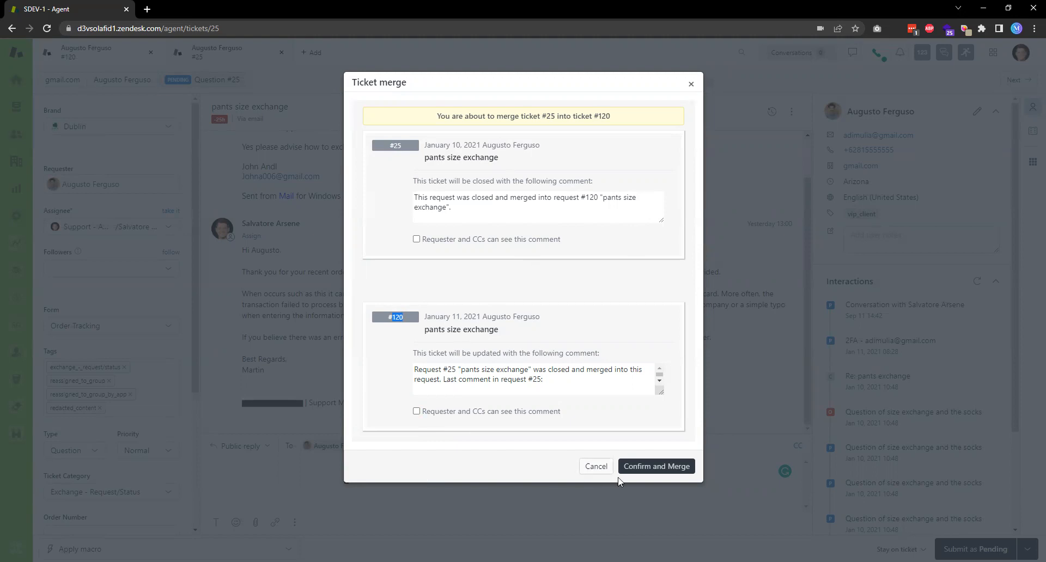
mouse_move(656, 467)
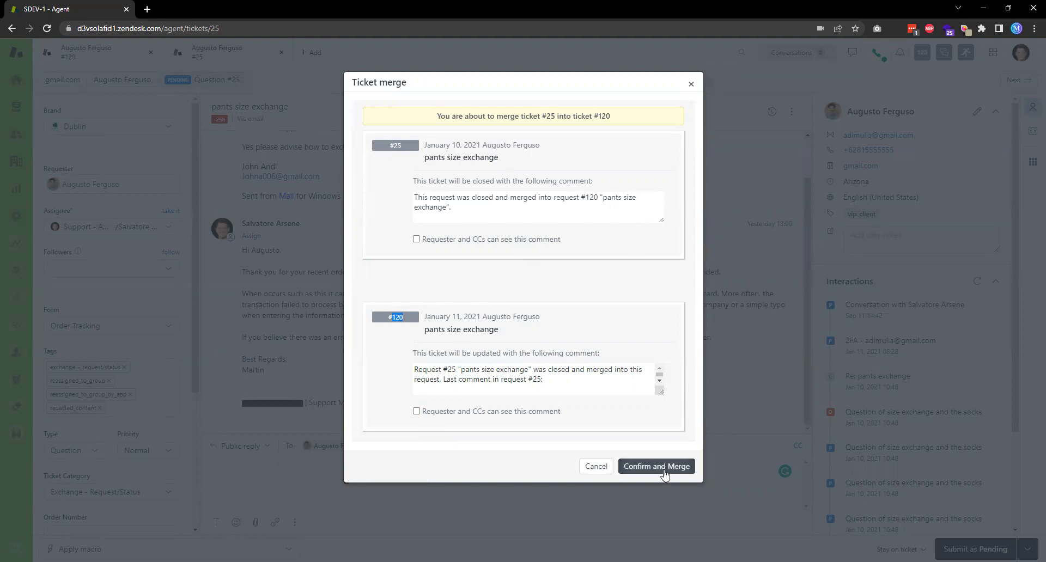
Confirm the merge so ticket #25 closes with a comment pointing to #120
left_click(655, 466)
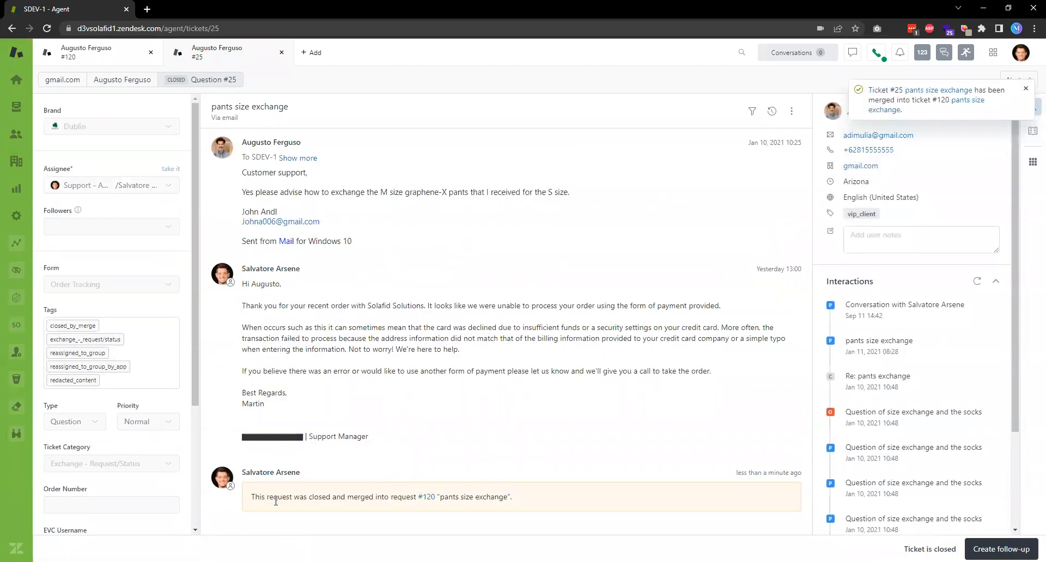
left_click(1026, 89)
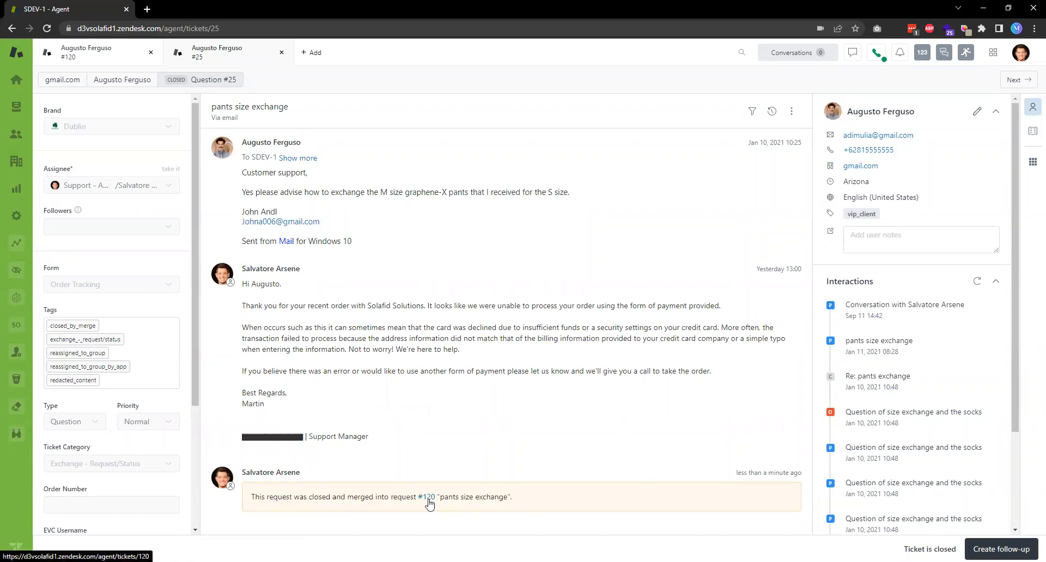
Follow the #120 link and highlight the comment carried over from ticket #25
left_click(422, 497)
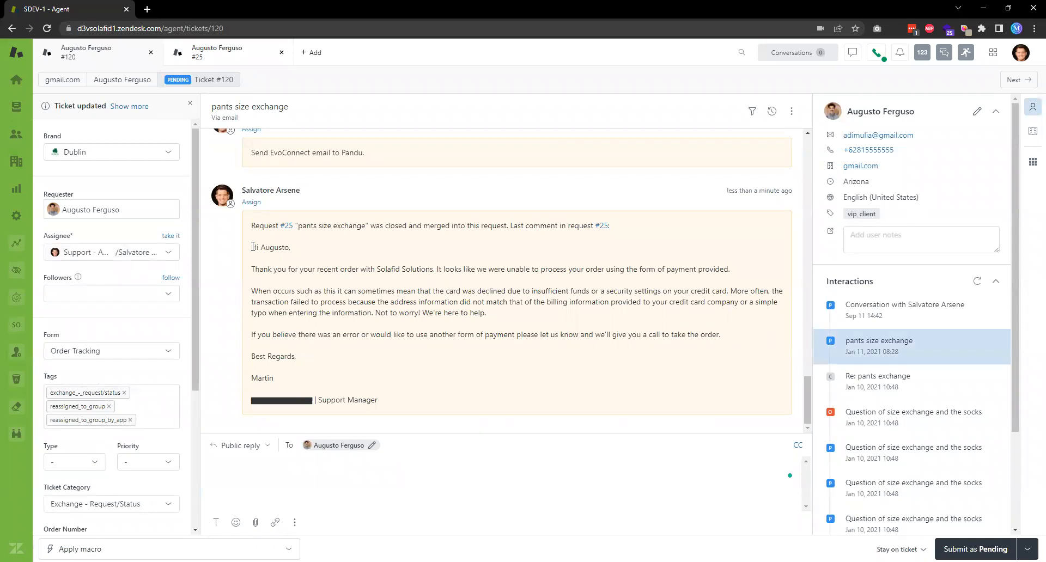
left_click_drag(251, 246, 282, 378)
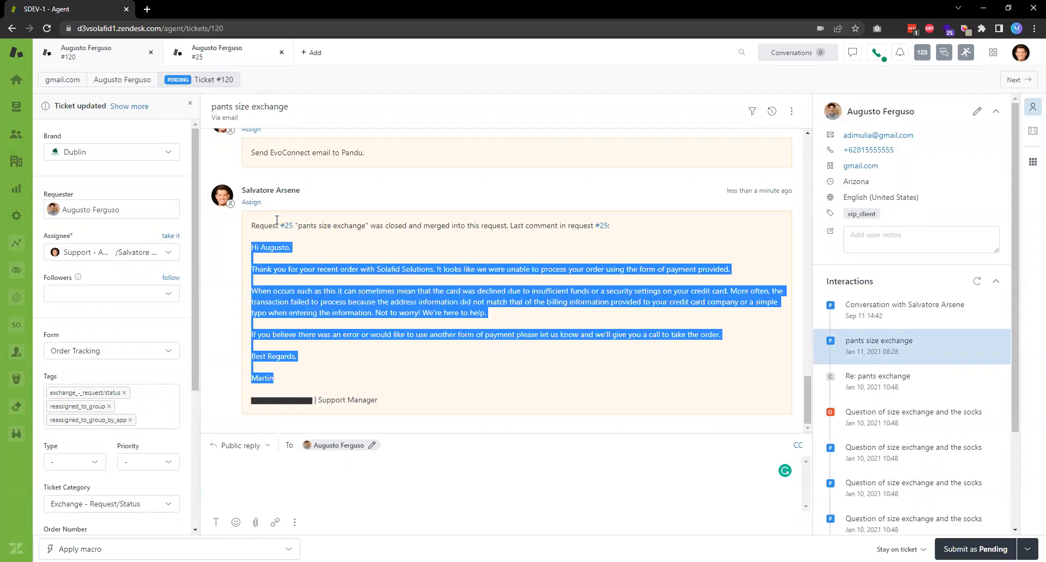
mouse_move(287, 229)
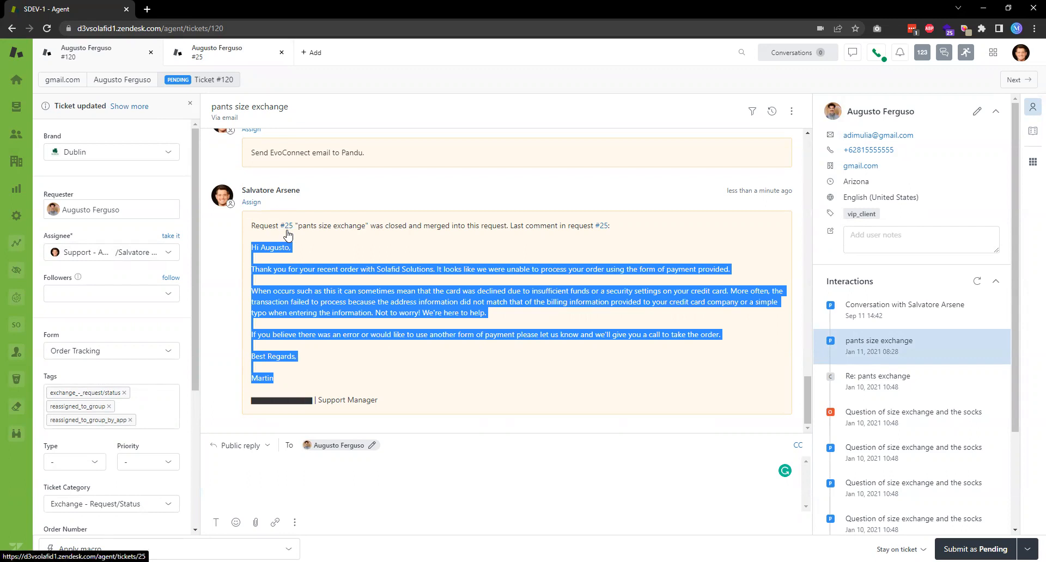
mouse_move(298, 314)
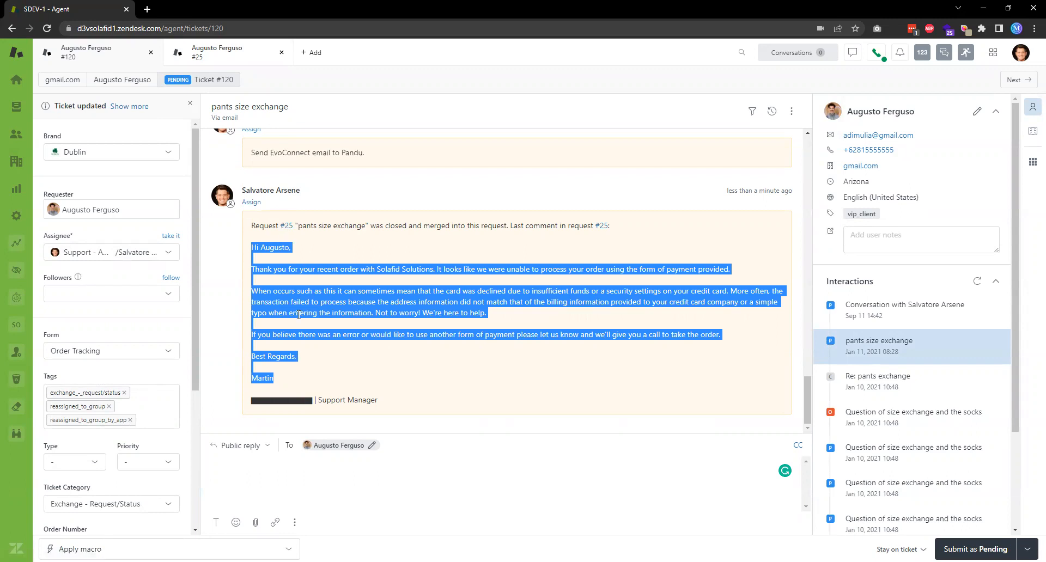